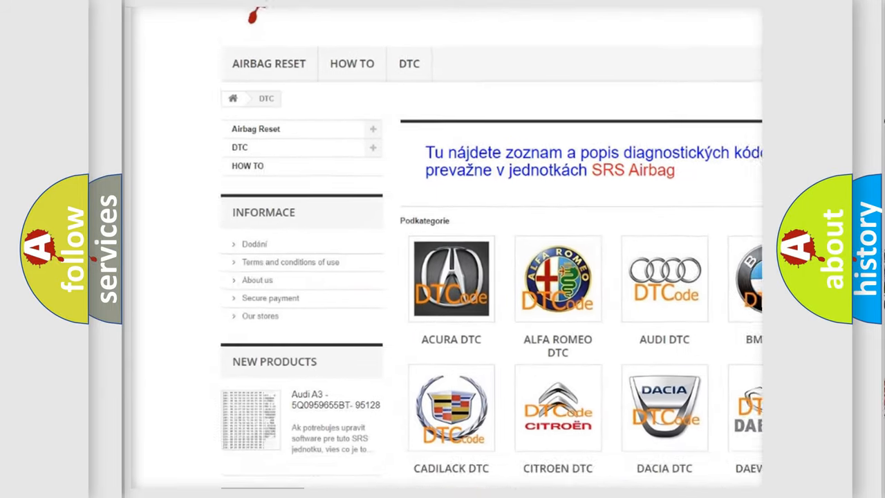
pyautogui.scroll(-3)
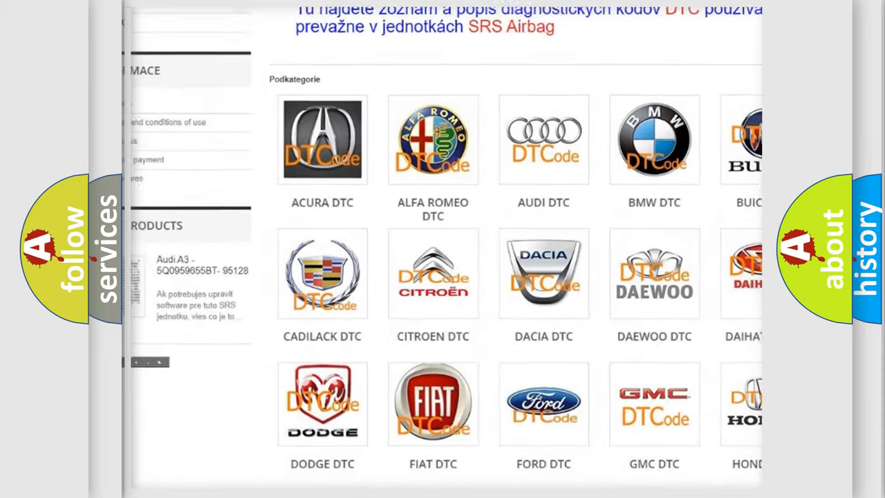
pyautogui.scroll(-3)
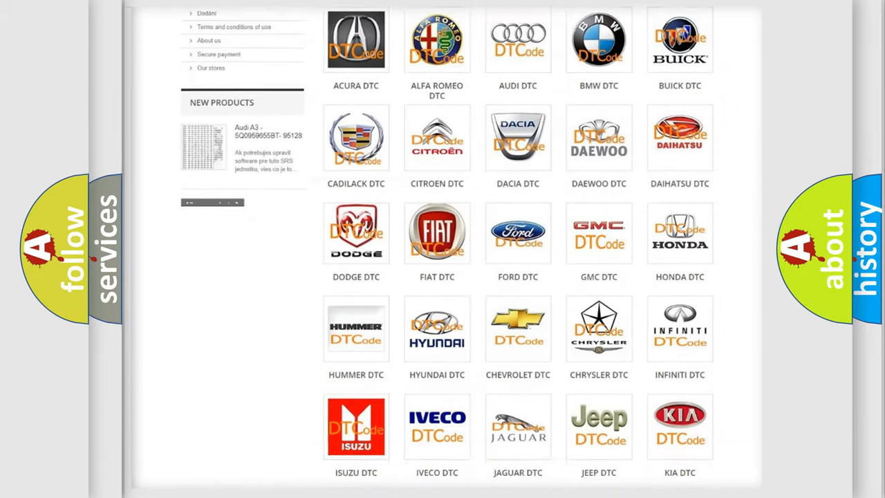
pyautogui.scroll(-3)
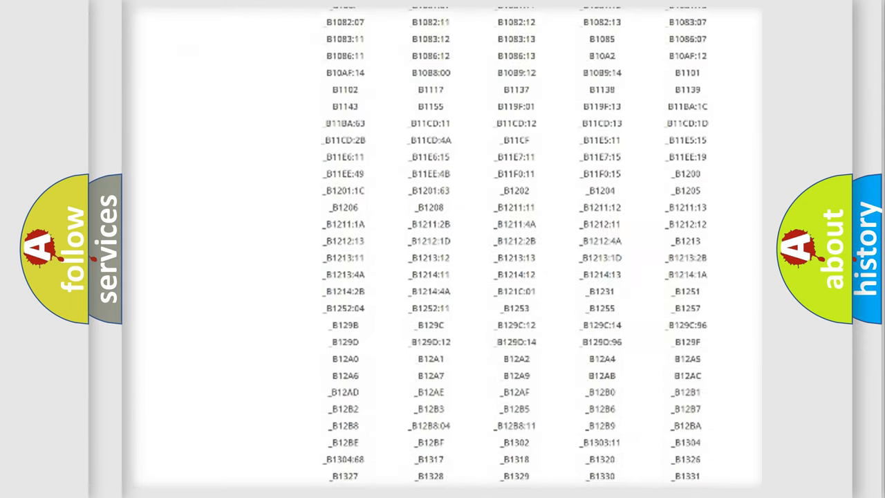
pyautogui.scroll(-3)
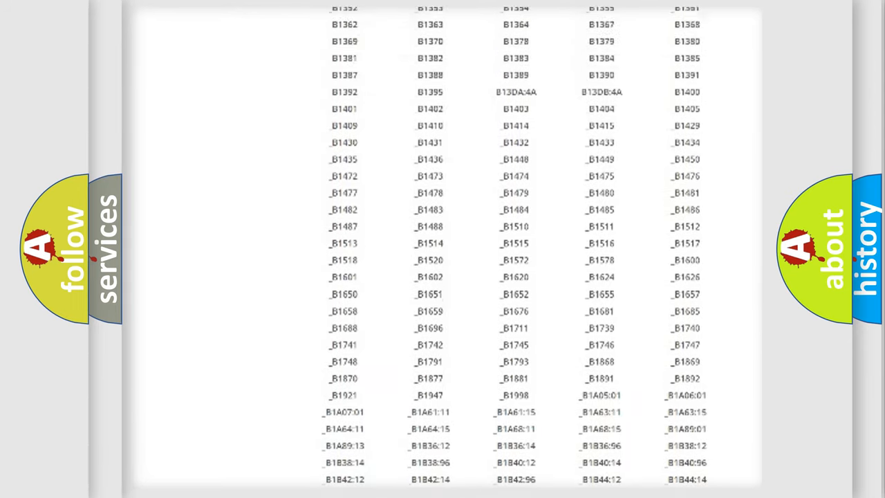
pyautogui.scroll(3)
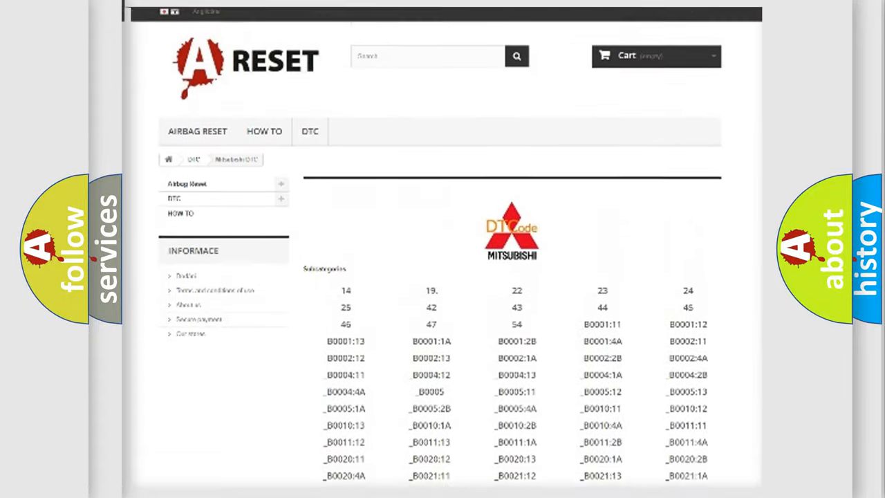